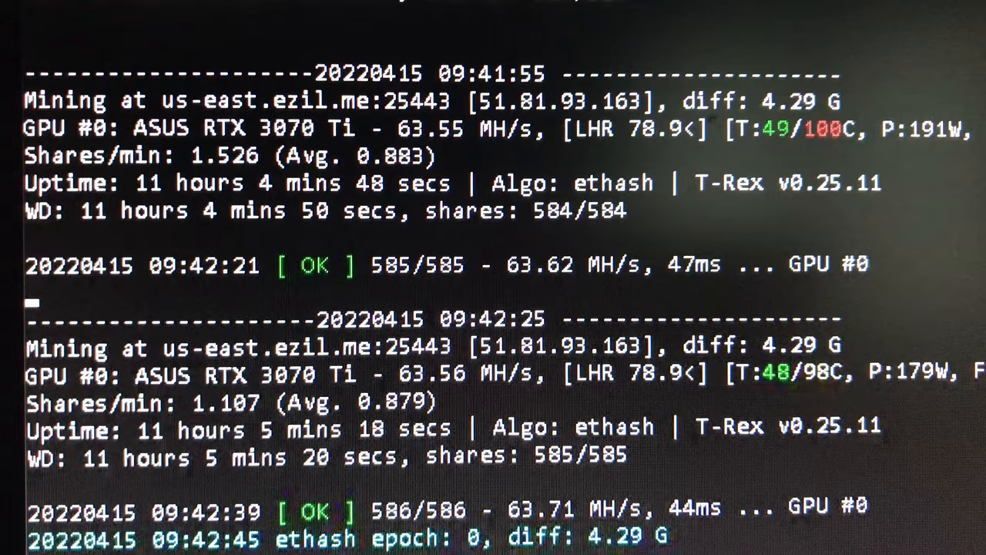
scroll("down", 3)
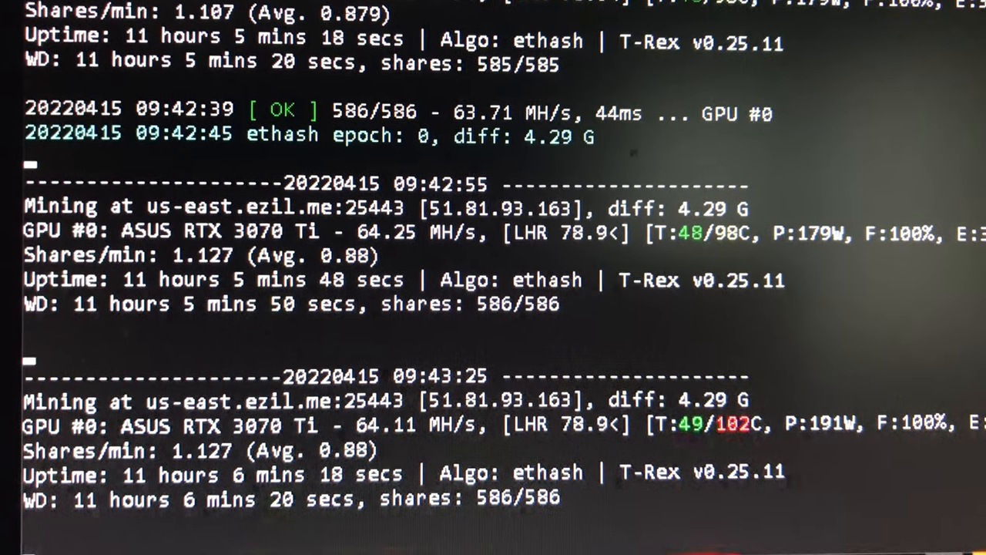
scroll("down", 3)
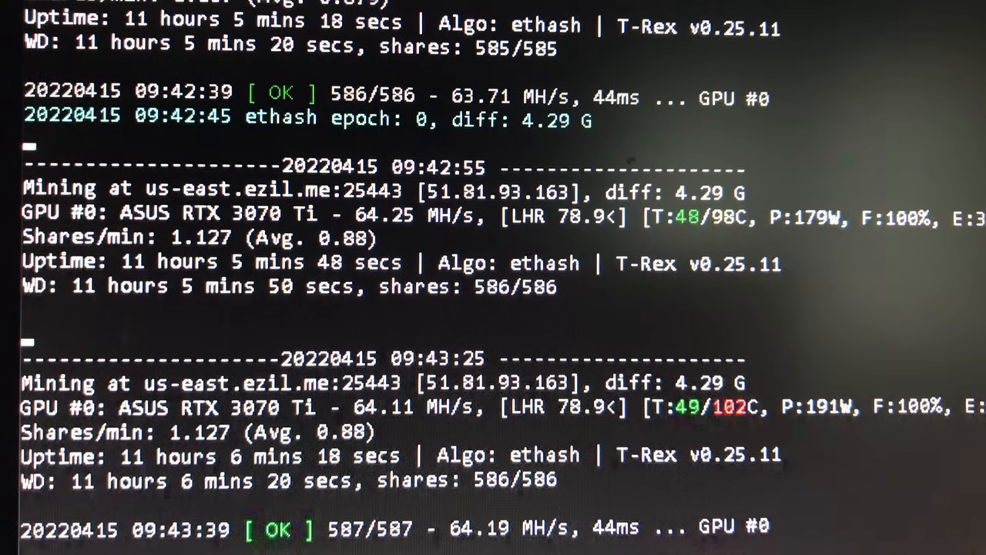
scroll("down", 3)
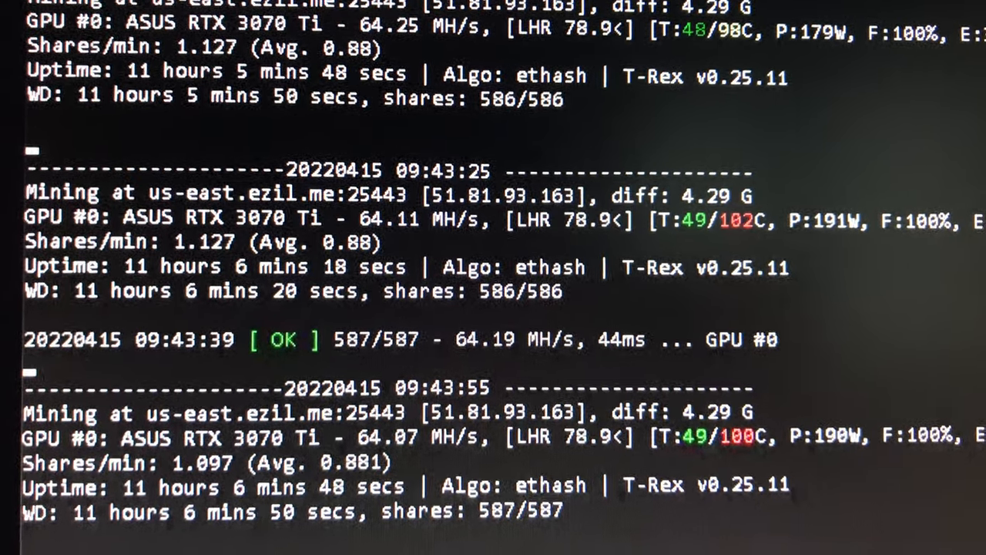
scroll("down", 3)
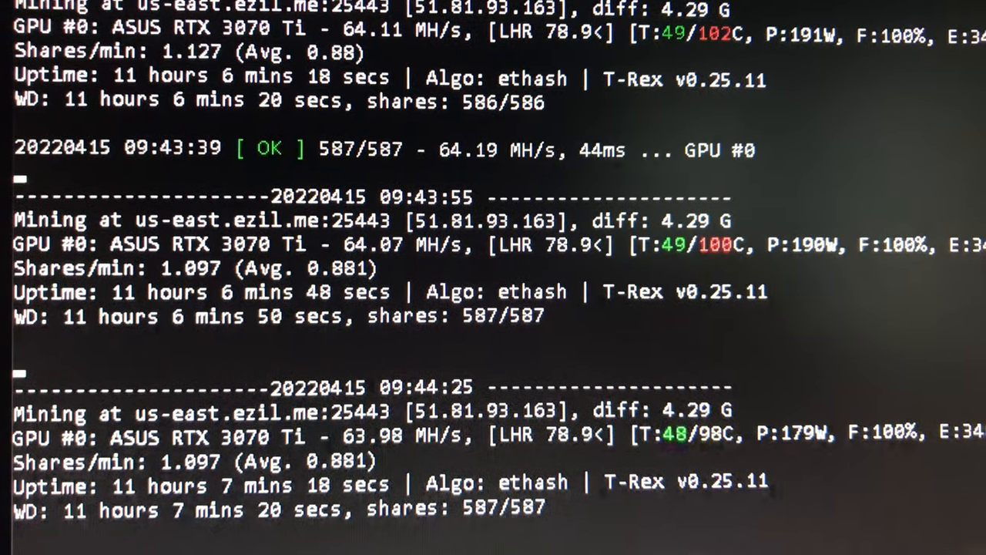
scroll("down", 3)
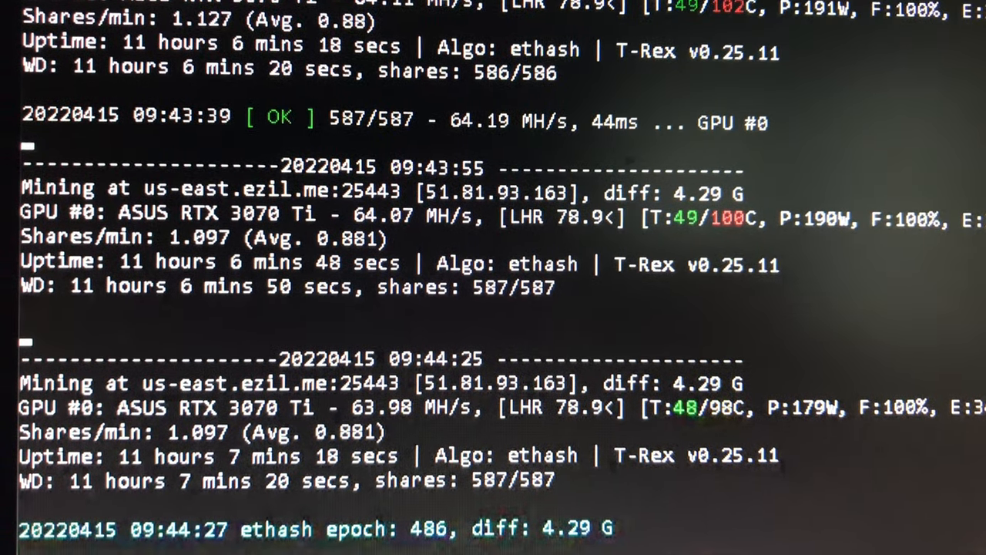